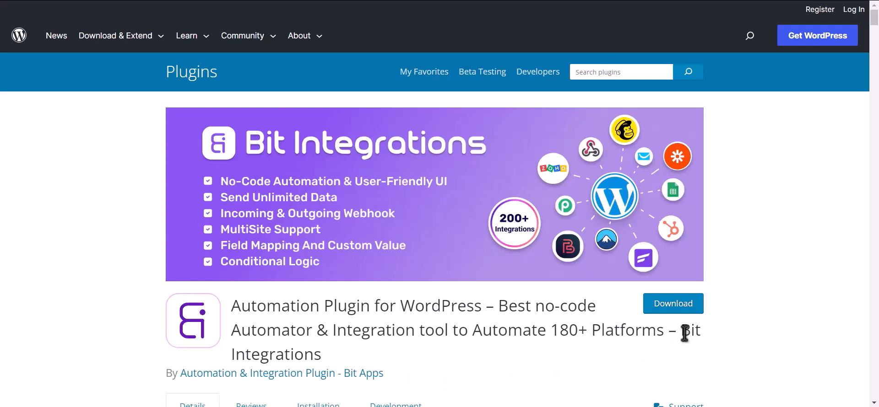
Move from the Bit Integrations plugin page to its welcome screen in WordPress admin.
double_click(689, 329)
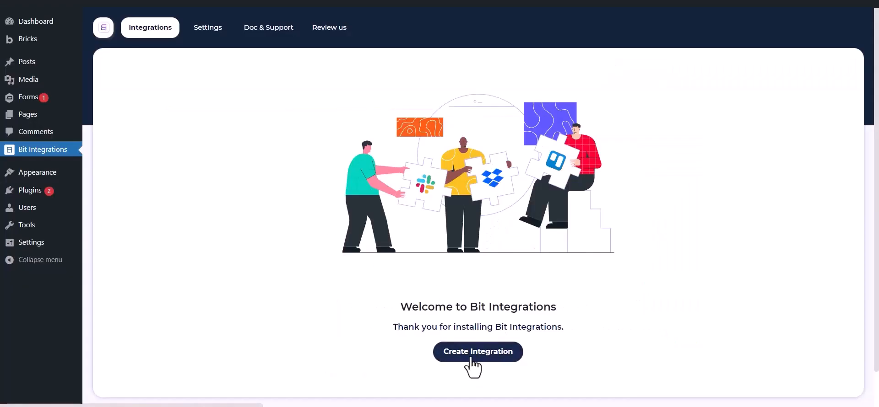
Create a new integration triggered by Gravity Forms using the Contact Us form.
left_click(477, 352)
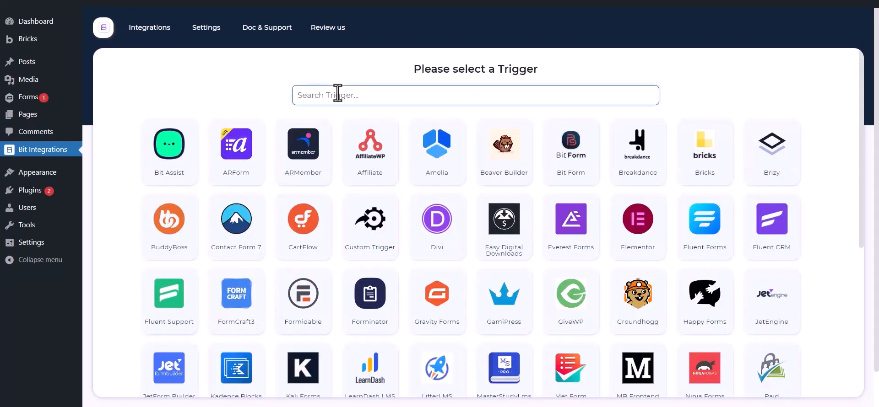
type("gravity forms")
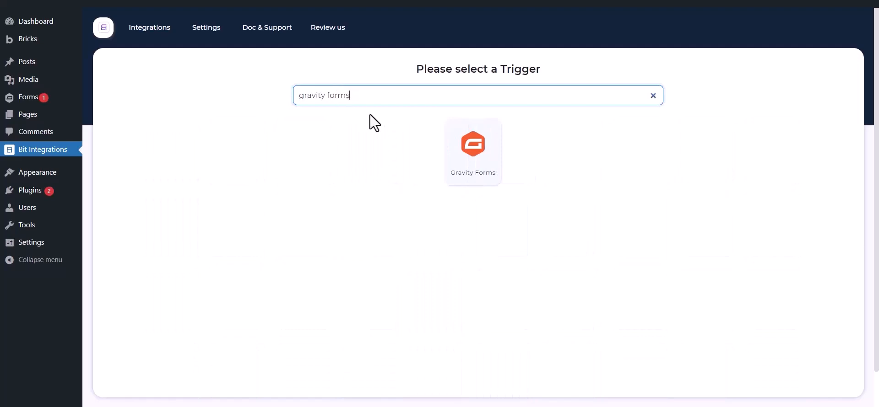
left_click(473, 146)
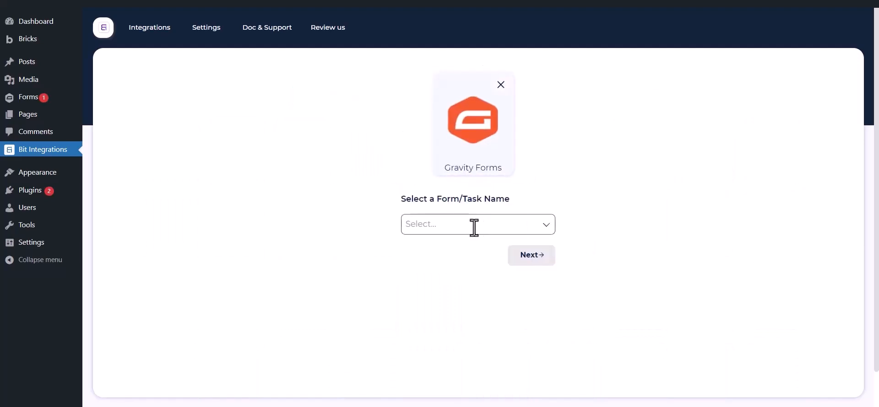
left_click(477, 225)
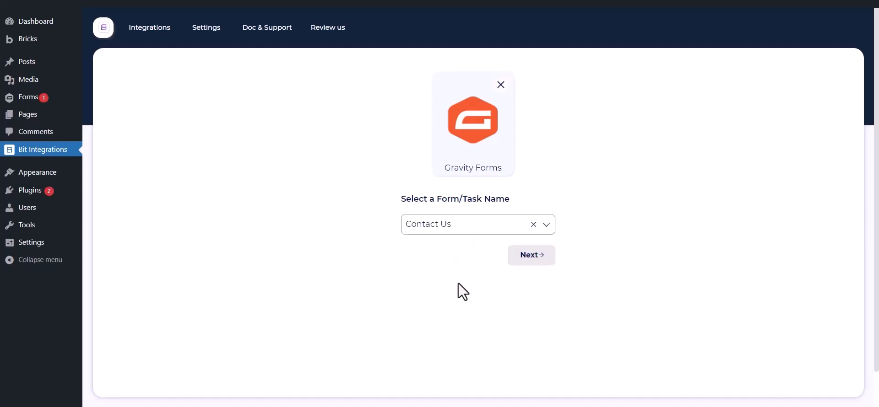
Search actions for 'Givew' and choose GiveWP as the integration's action.
left_click(529, 254)
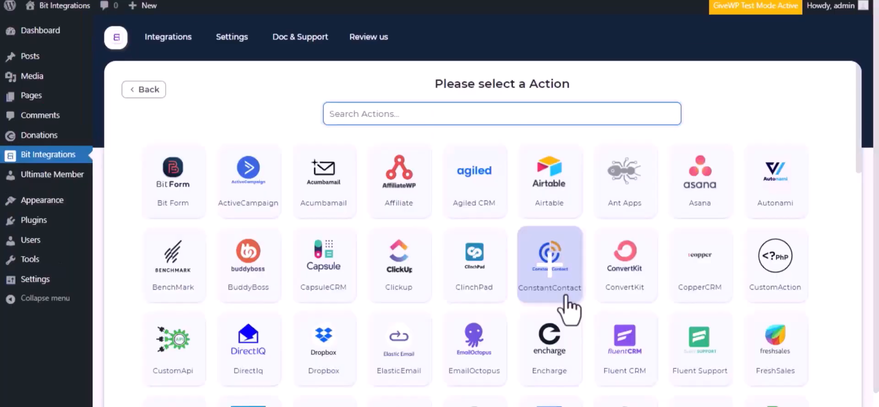
left_click(501, 114)
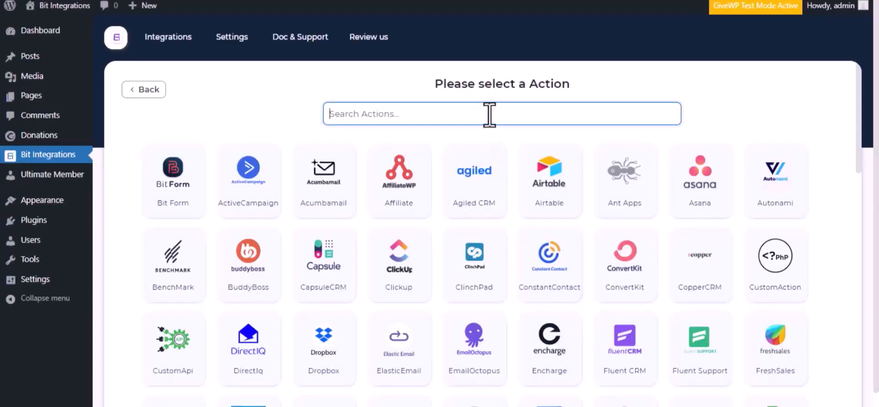
type("Give")
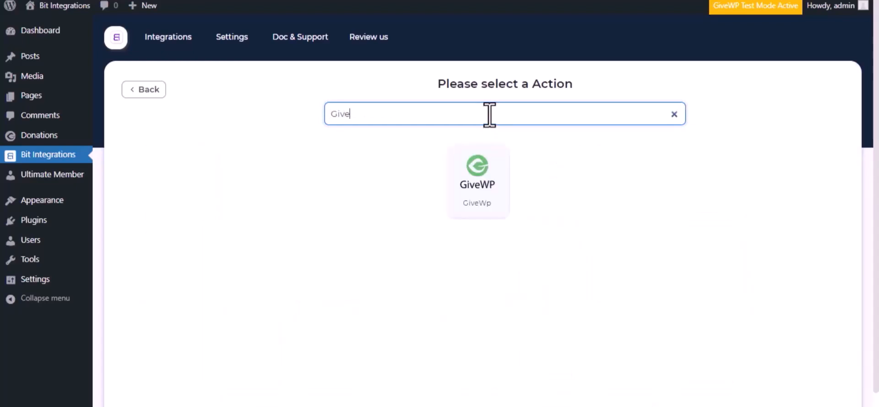
type("w")
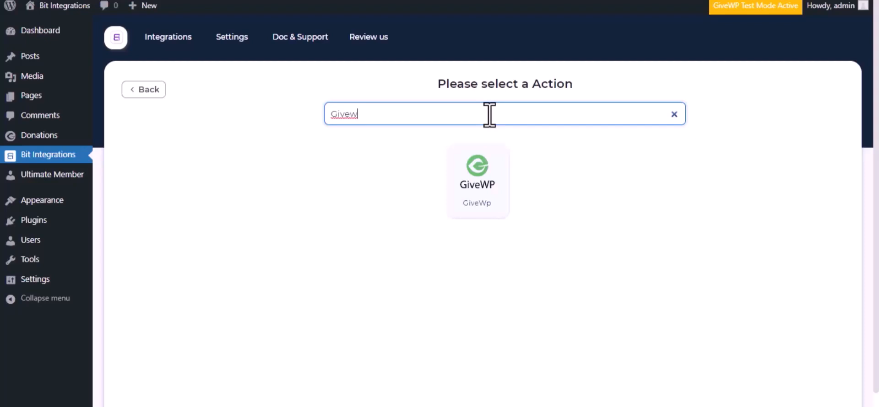
left_click(477, 181)
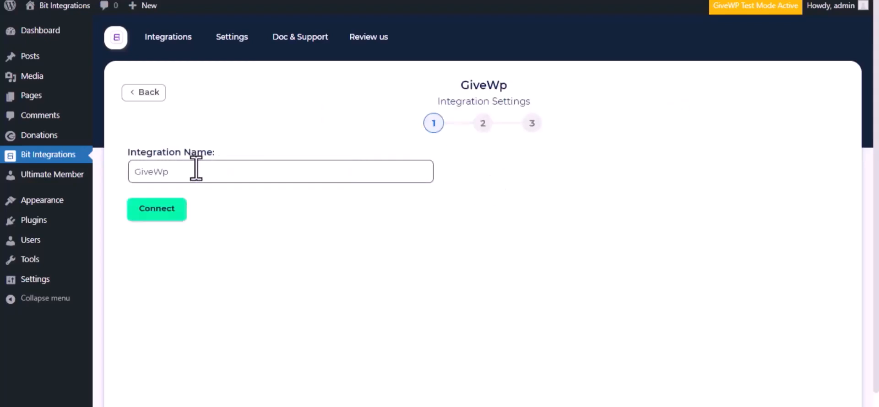
Connect the integration named GiveWp and advance to the action settings step.
double_click(152, 171)
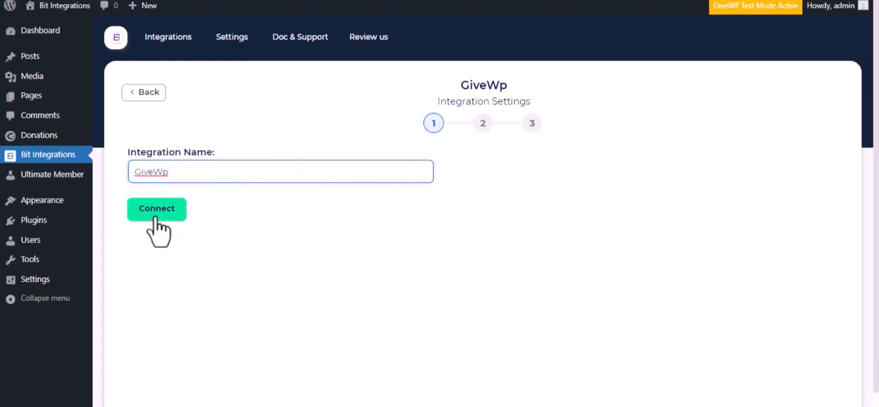
left_click(157, 208)
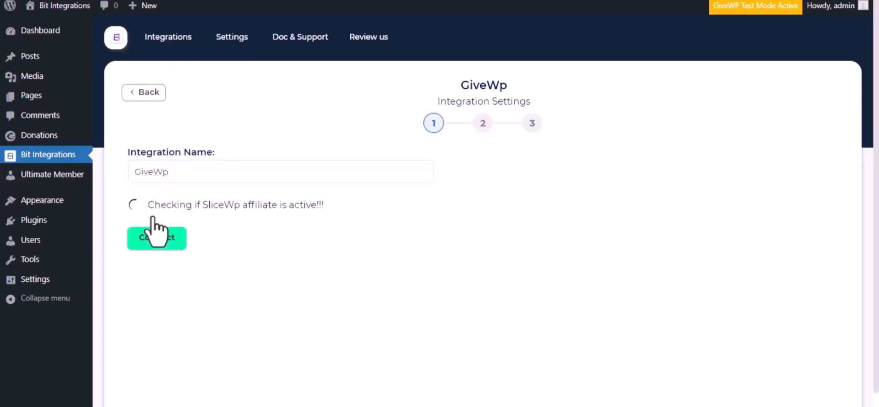
left_click(156, 238)
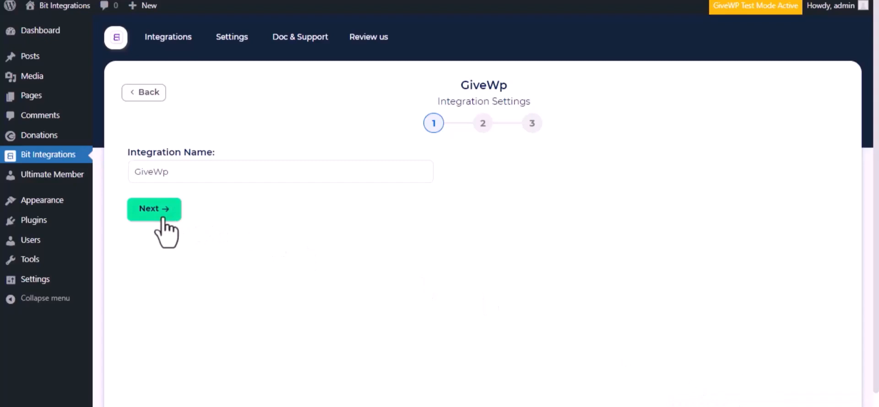
left_click(154, 208)
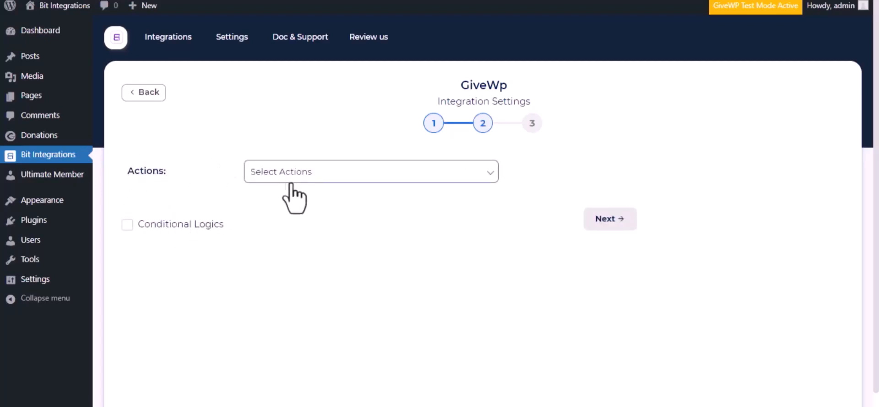
Set 'Create a donar' action mapping E-mail Address, First Name, Last Name; leave conditional logic off.
left_click(370, 172)
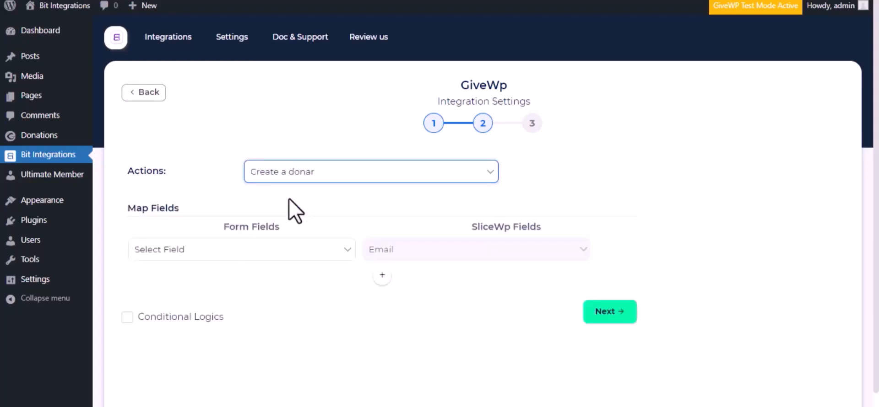
left_click(241, 249)
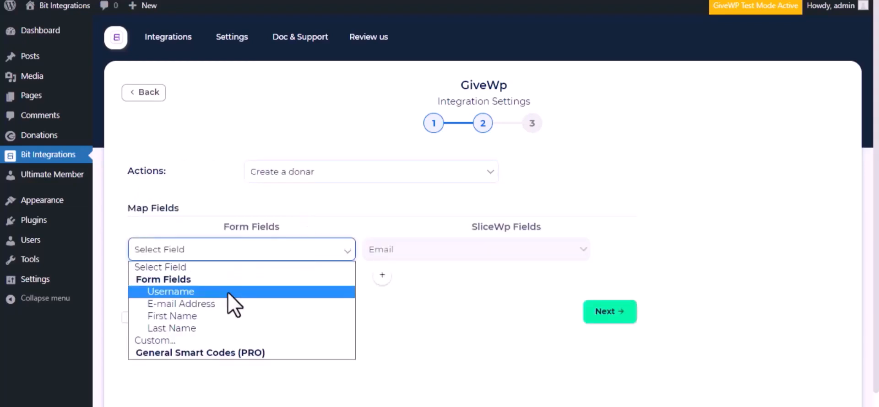
left_click(181, 304)
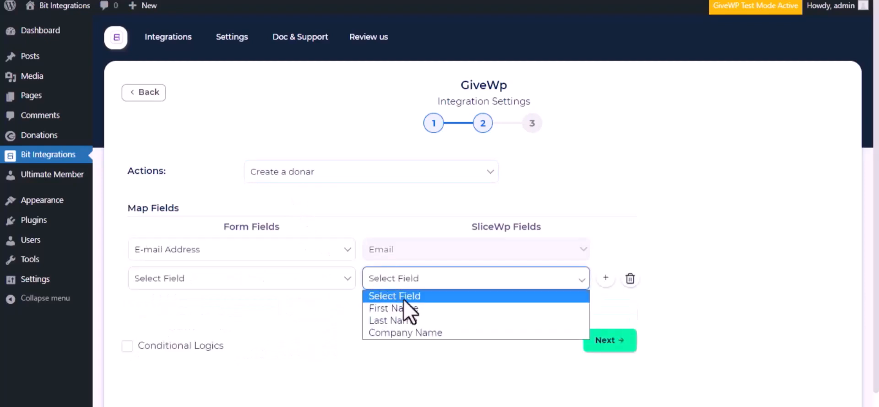
left_click(392, 308)
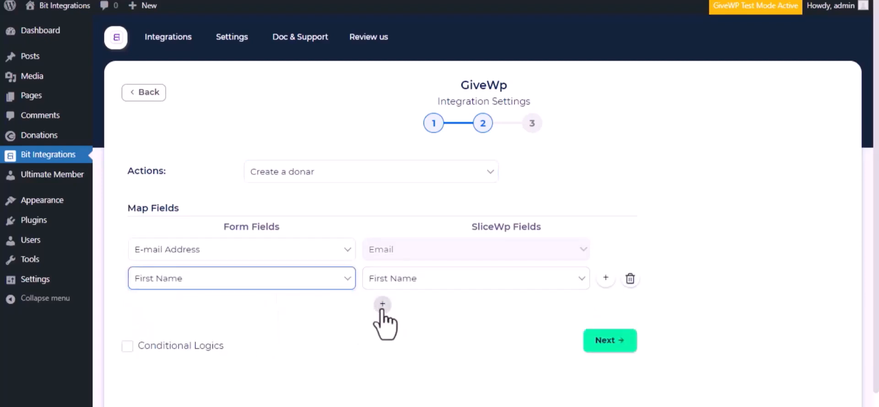
left_click(382, 304)
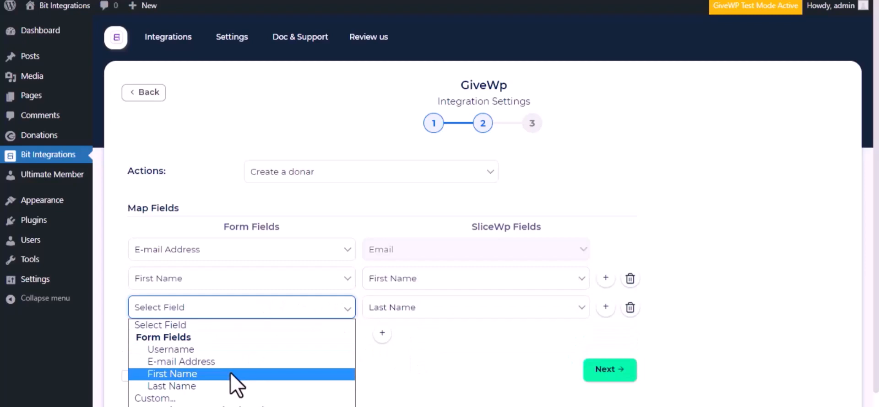
left_click(172, 386)
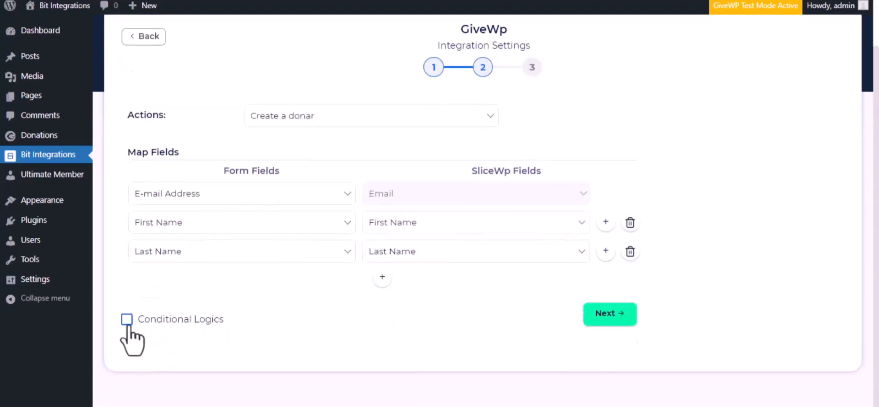
left_click(127, 319)
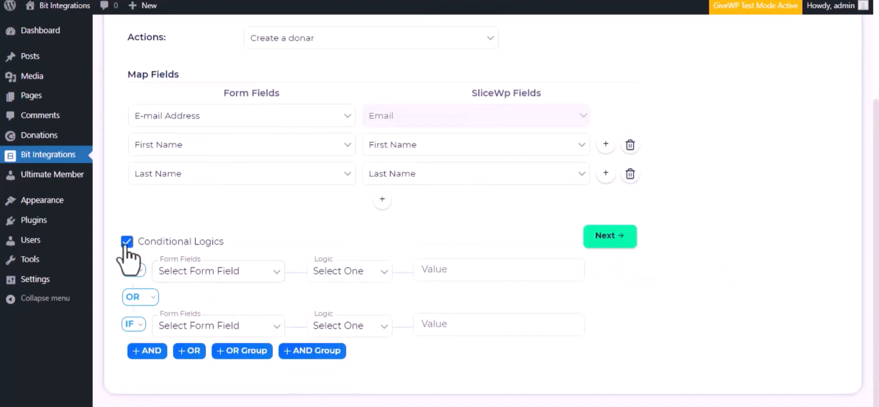
left_click(127, 241)
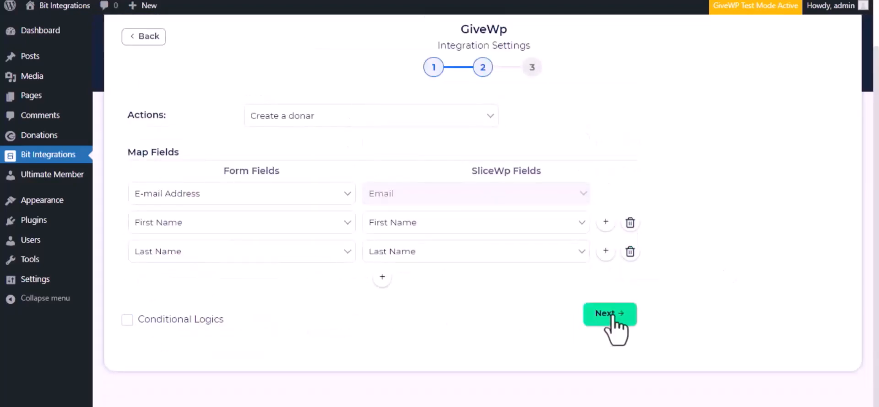
Advance to step 3 and Finish & Save the GiveWP integration.
left_click(609, 313)
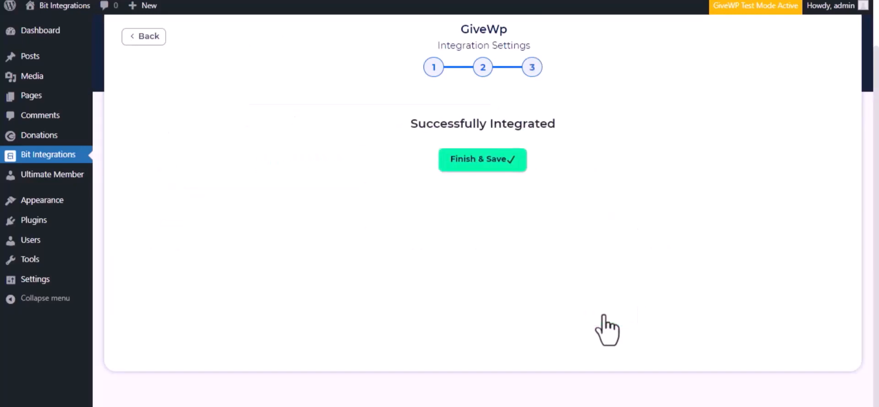
mouse_move(496, 174)
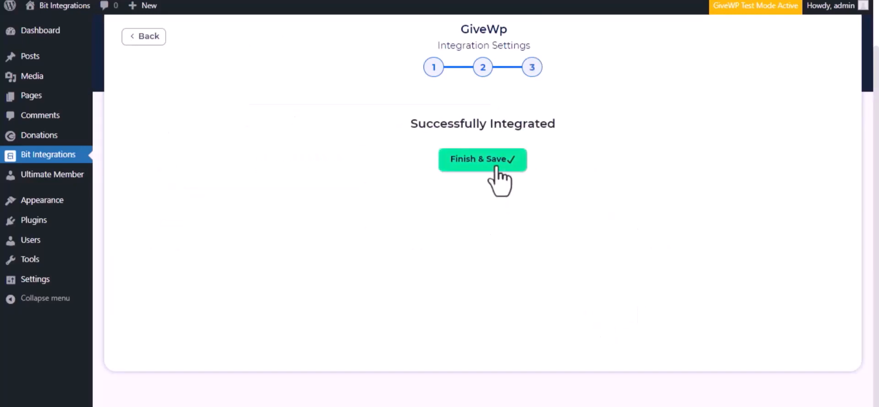
left_click(482, 160)
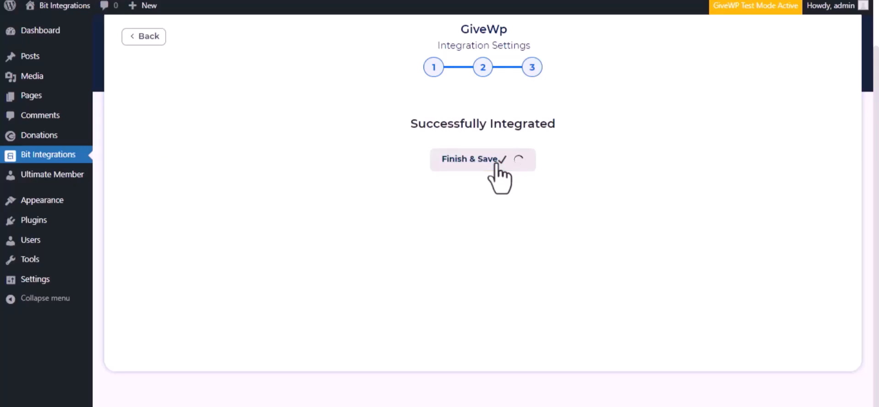
left_click(473, 159)
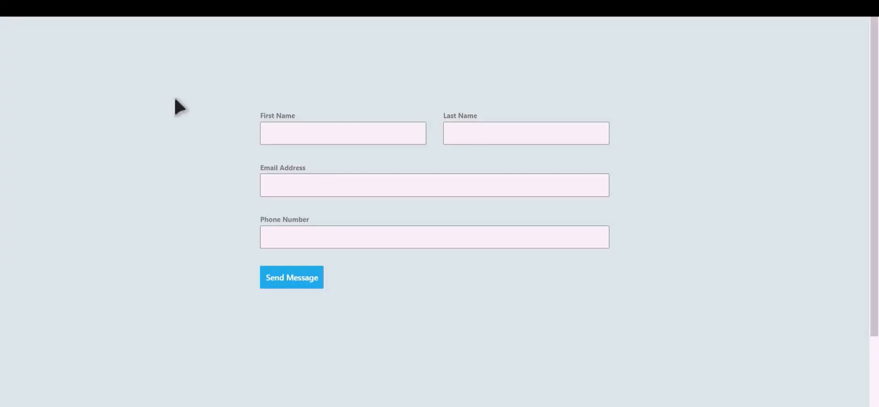
left_click(342, 133)
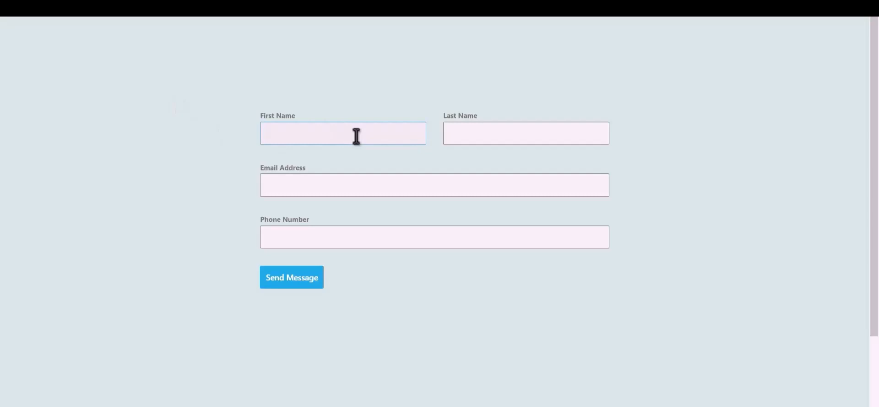
type("Bit")
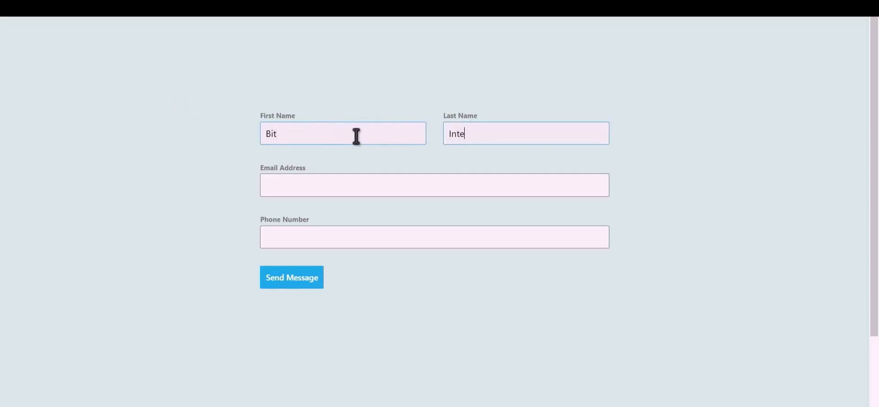
type("gratio")
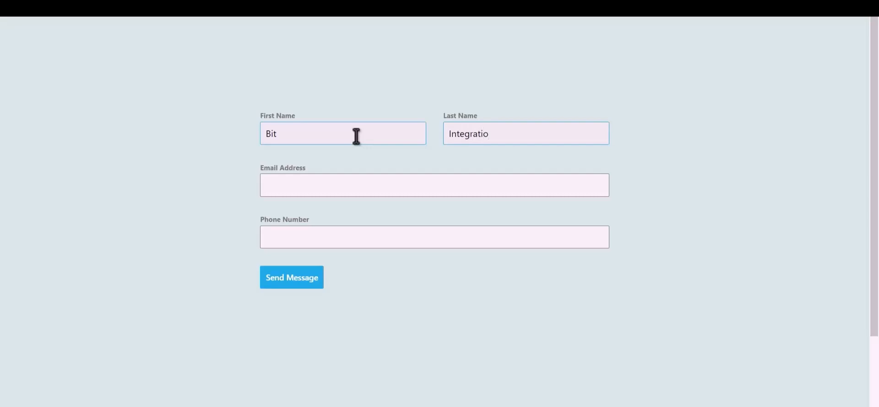
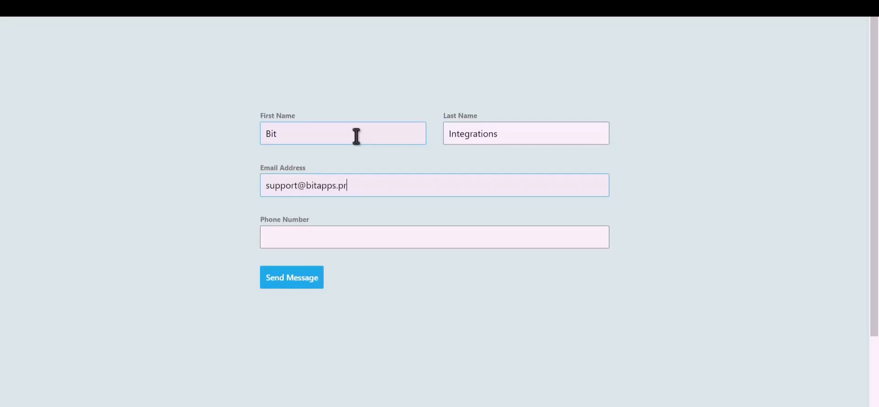
type("4")
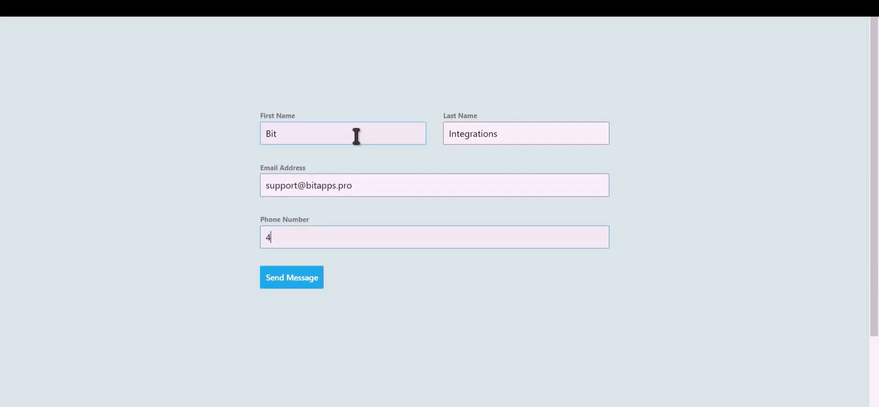
type("44555666")
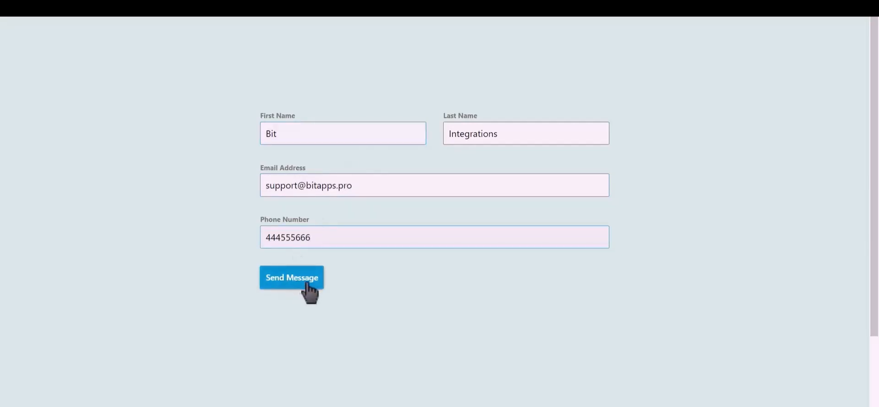
left_click(291, 277)
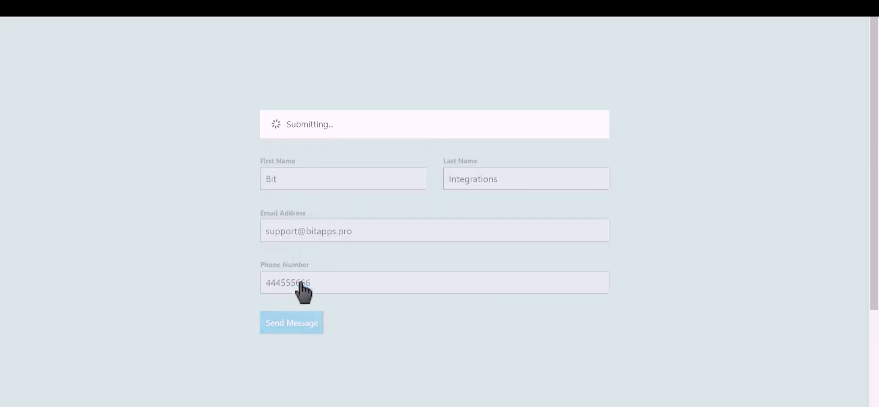
left_click(292, 322)
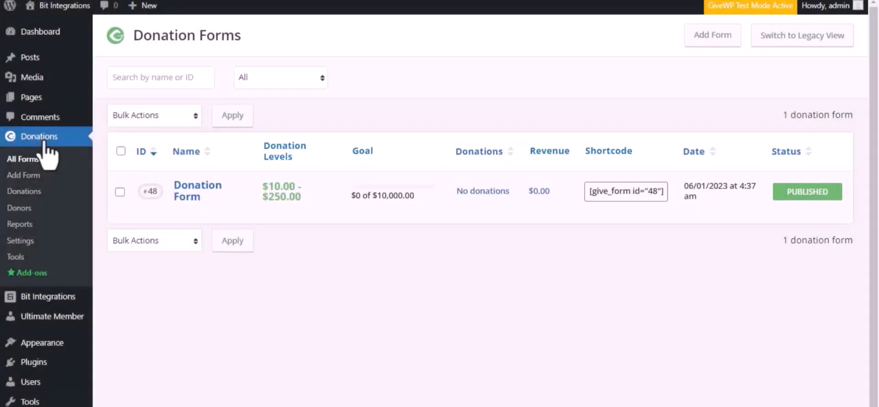
mouse_move(19, 212)
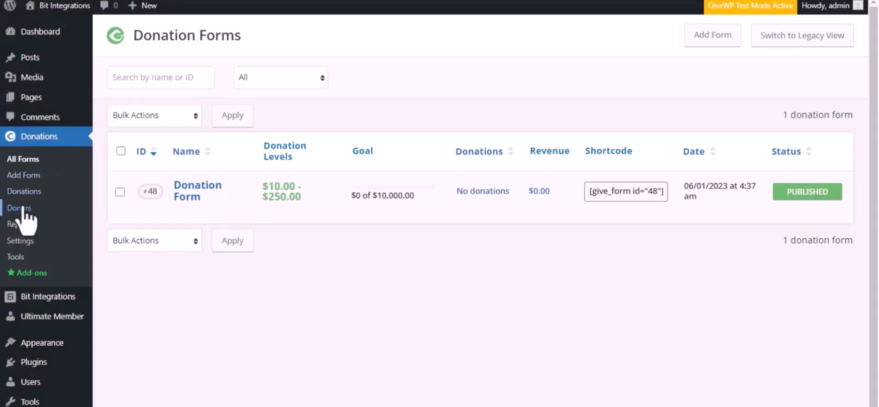
Open Donations > Donors to see the new Bit Integrations donor.
left_click(20, 208)
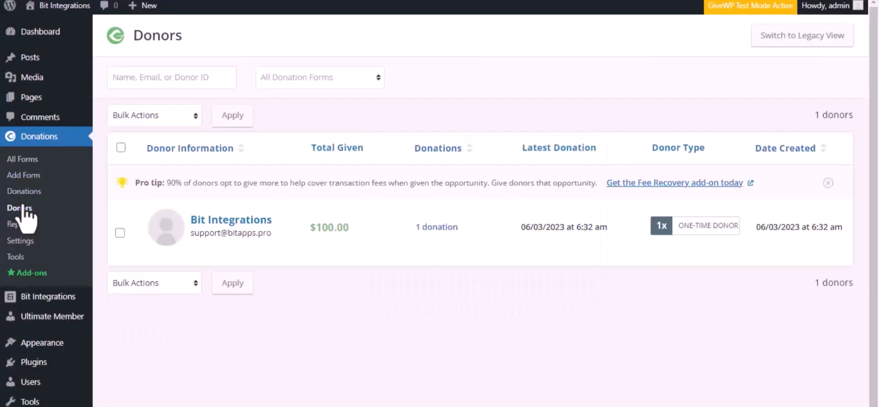